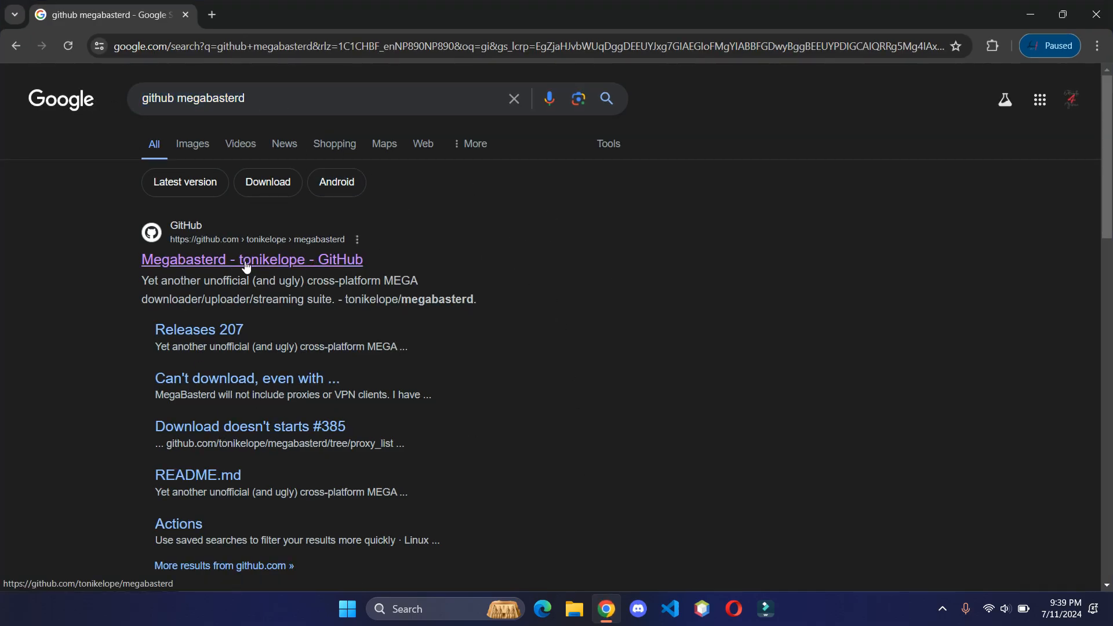
Step: Open the 'Megabasterd - tonikelope - GitHub' result and scroll to the README
{"action": "left_click", "coordinate": [251, 259]}
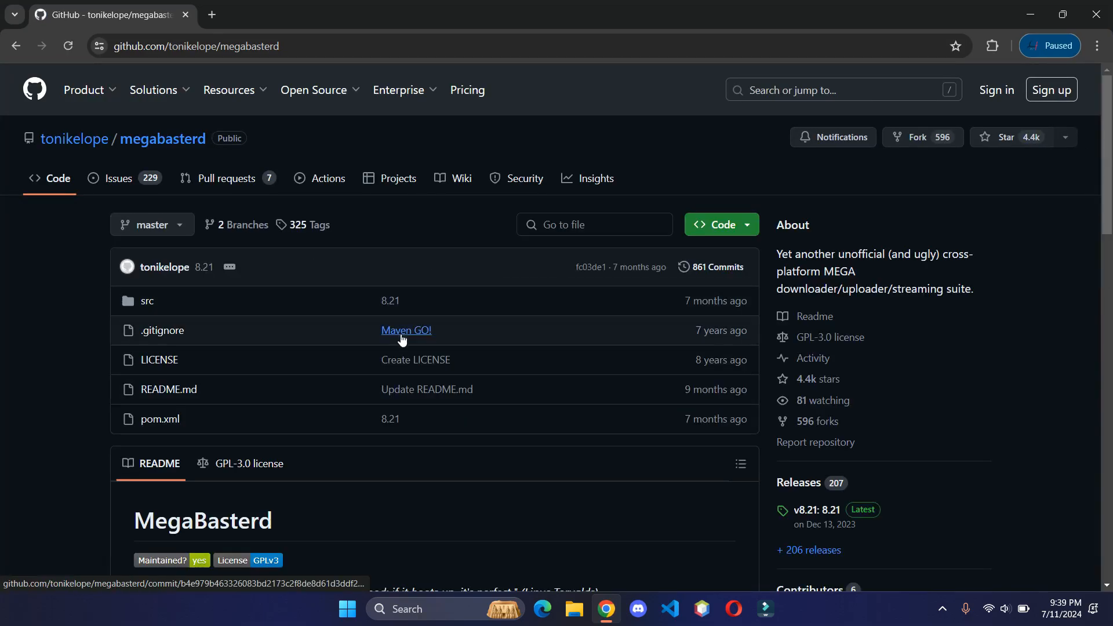
{"action": "scroll", "scroll_direction": "down", "scroll_amount": 3}
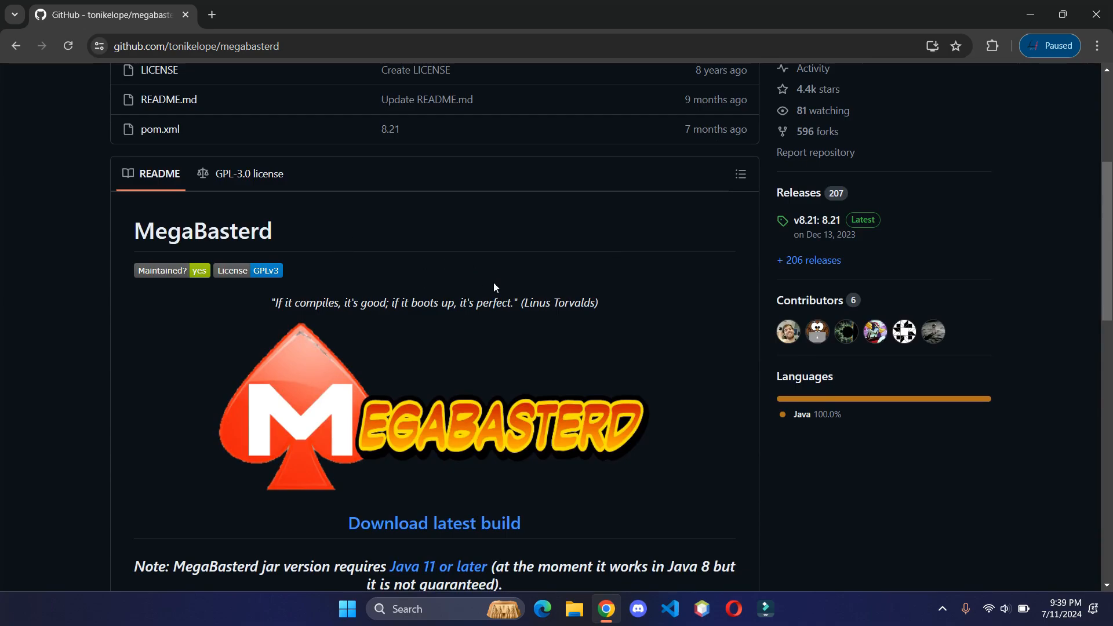
{"action": "mouse_move", "coordinate": [816, 220]}
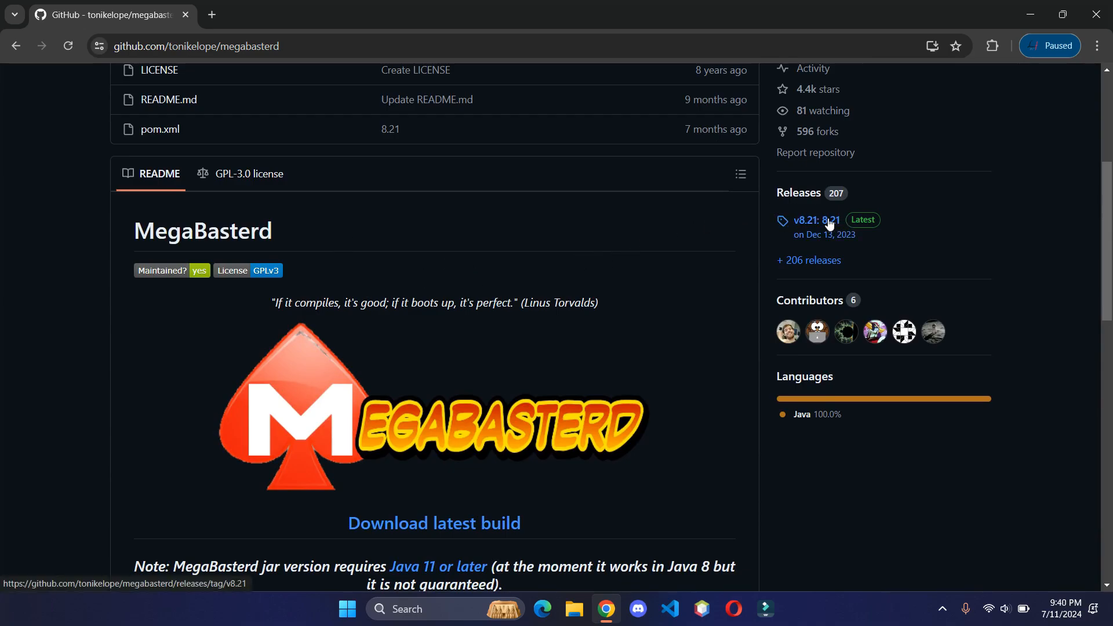
Step: Download MegaBasterdWINDOWS_8.21_portable.zip (119 MB) from the v8.21 release assets
{"action": "left_click", "coordinate": [812, 220]}
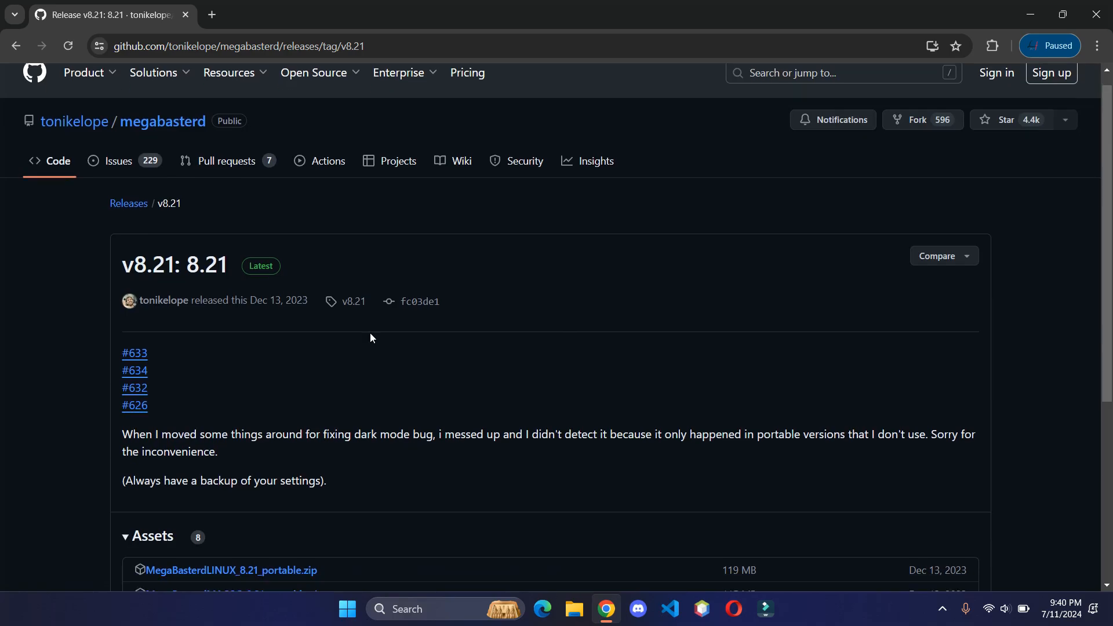
{"action": "scroll", "scroll_direction": "down", "scroll_amount": 3}
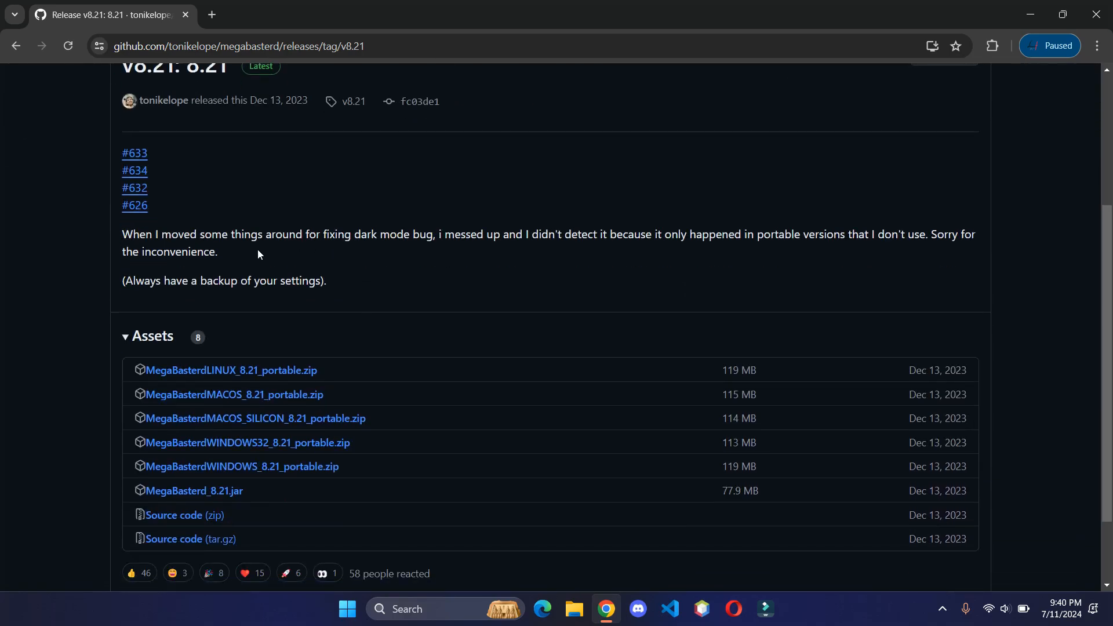
{"action": "mouse_move", "coordinate": [226, 331]}
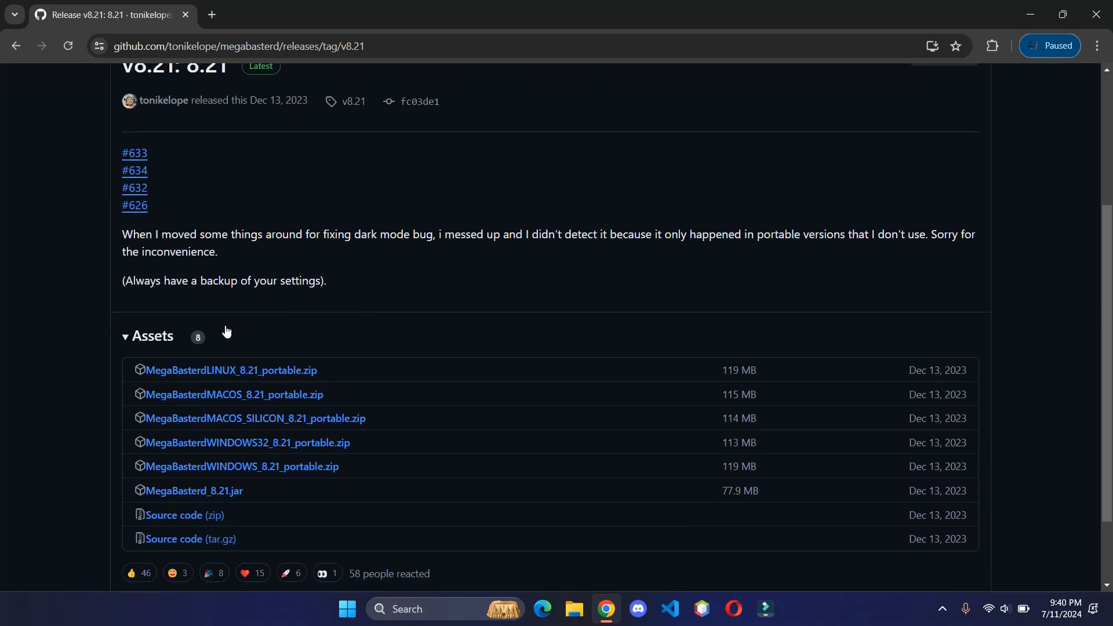
{"action": "mouse_move", "coordinate": [272, 419]}
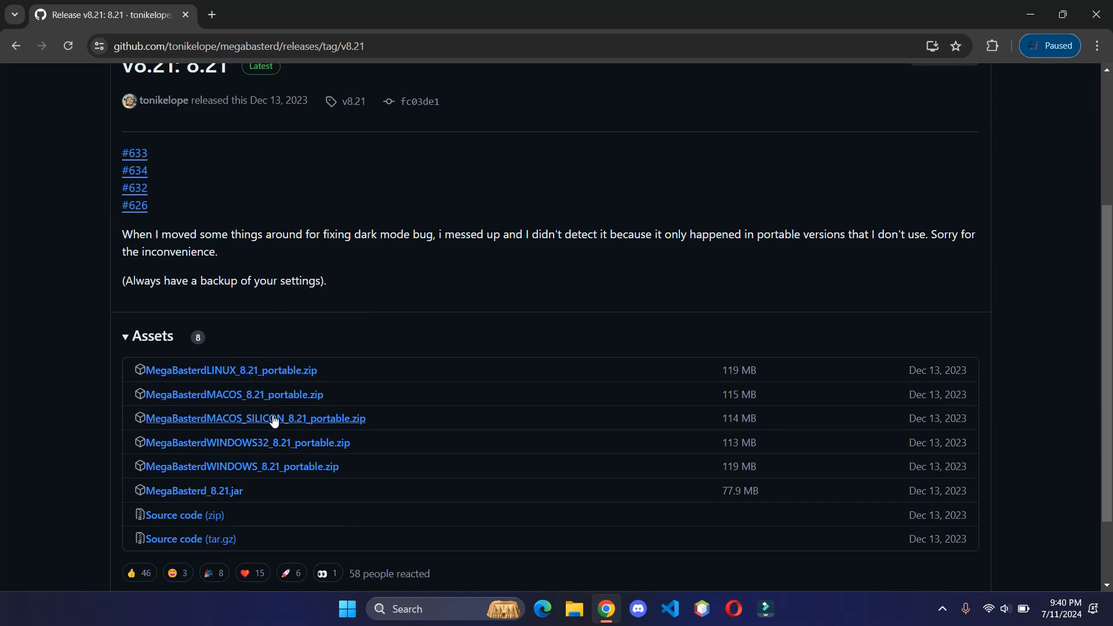
{"action": "mouse_move", "coordinate": [236, 462]}
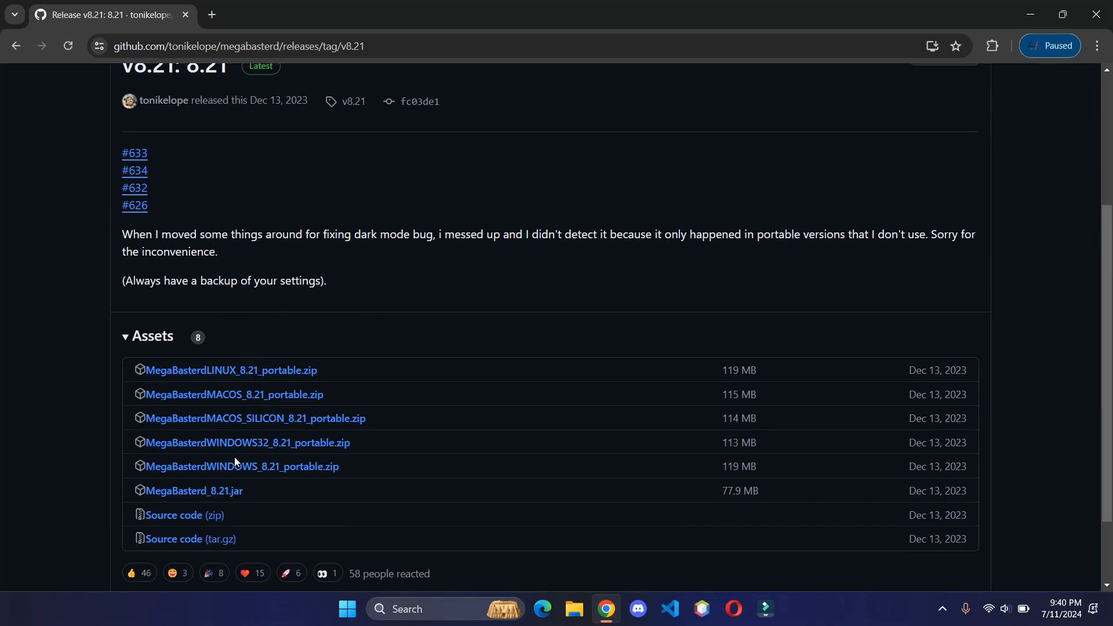
{"action": "left_click", "coordinate": [241, 466]}
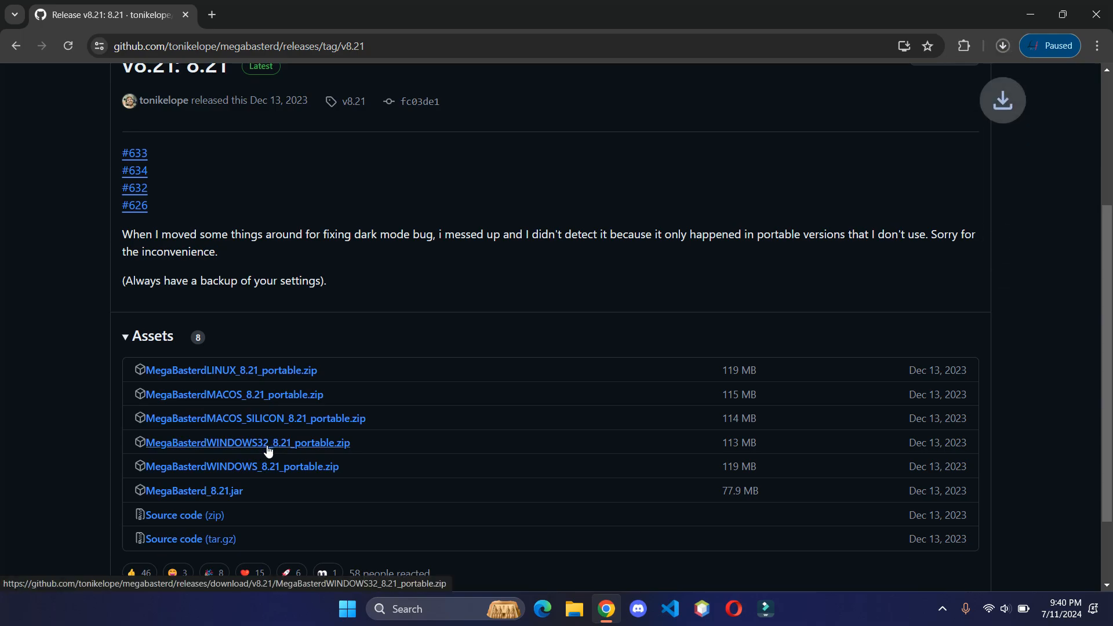
{"action": "mouse_move", "coordinate": [228, 446]}
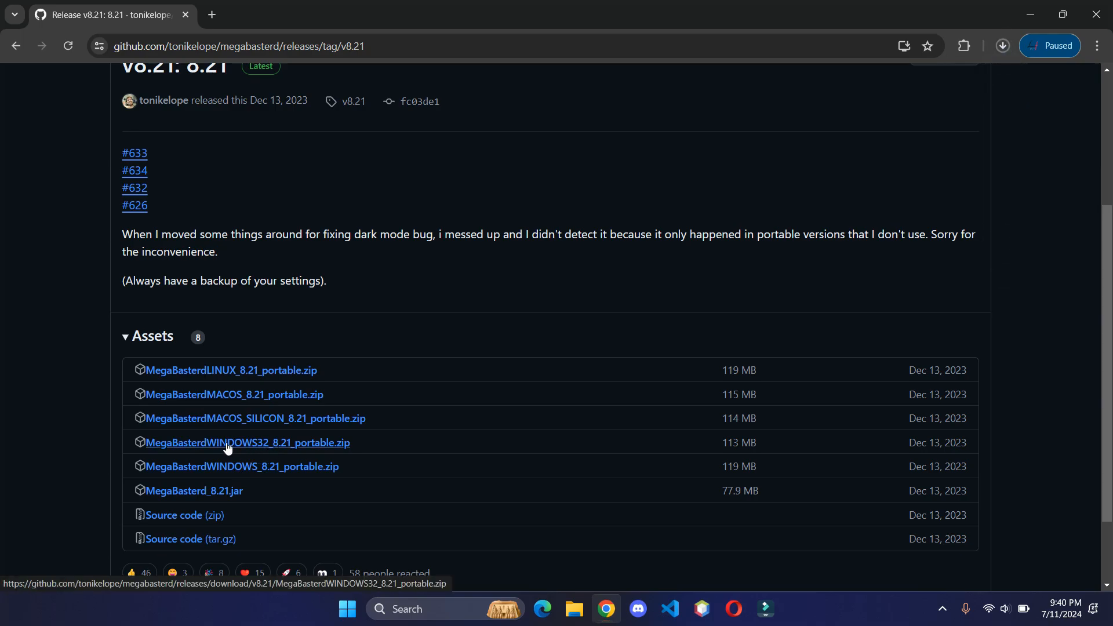
{"action": "left_click", "coordinate": [248, 442]}
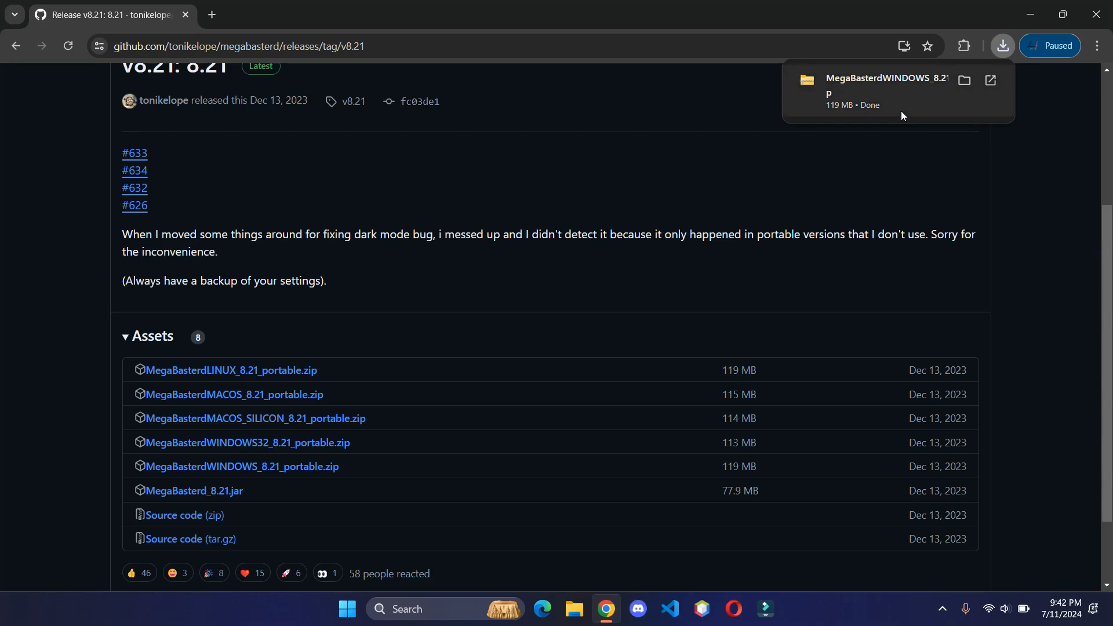
{"action": "mouse_move", "coordinate": [916, 126]}
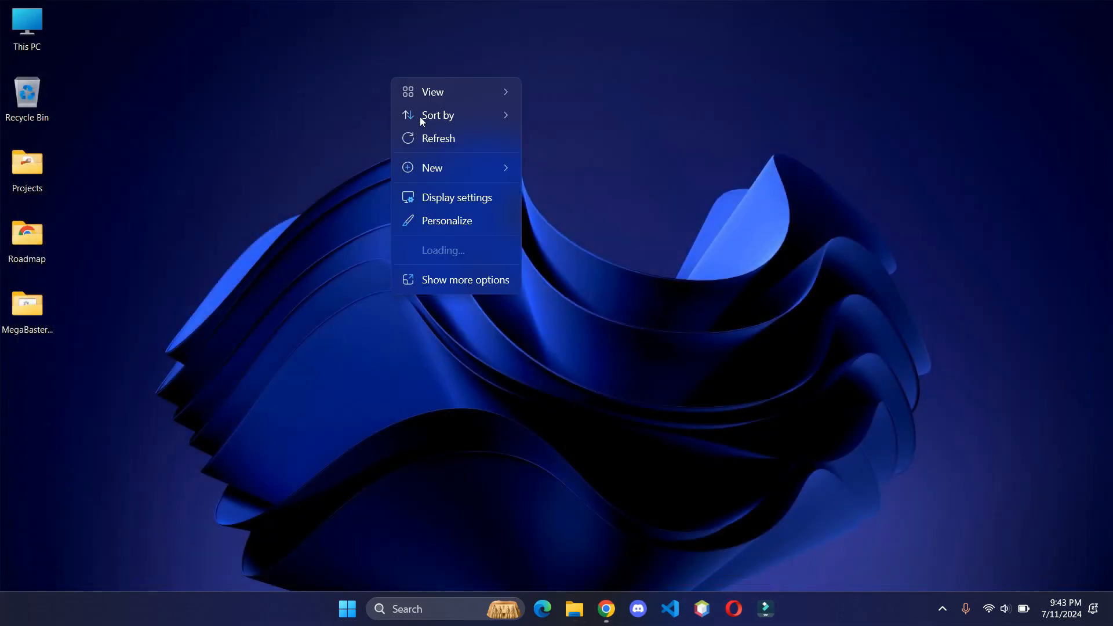
Step: Refresh the desktop so the extracted MegaBasterdWINDOWS folder appears
{"action": "left_click", "coordinate": [102, 256]}
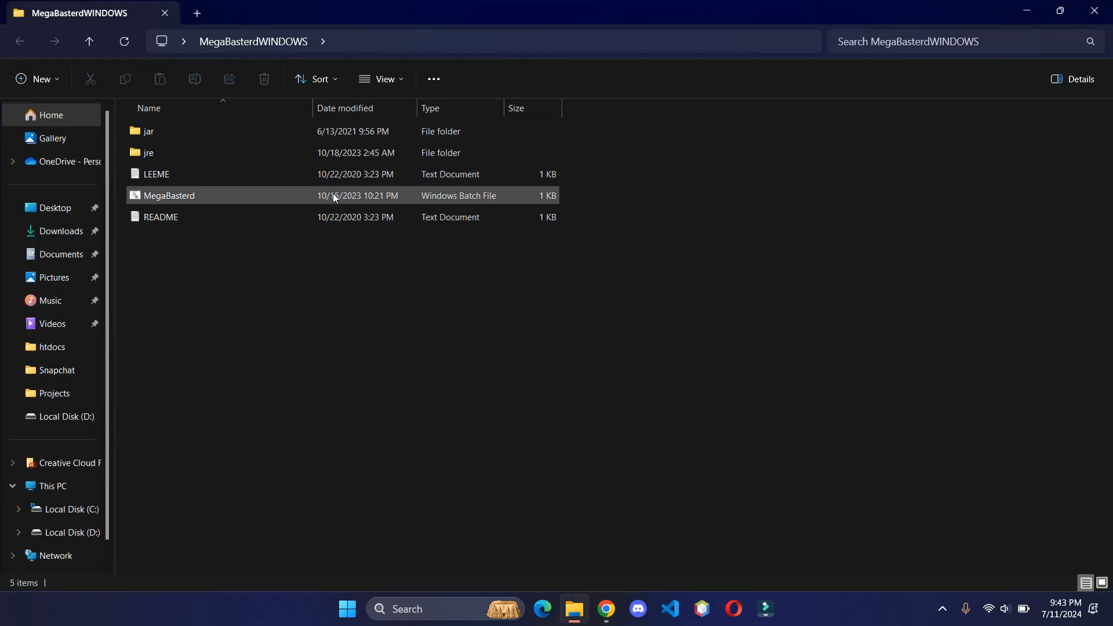
Step: Run the MegaBasterd Windows batch file to launch version 8.21
{"action": "left_click", "coordinate": [168, 195]}
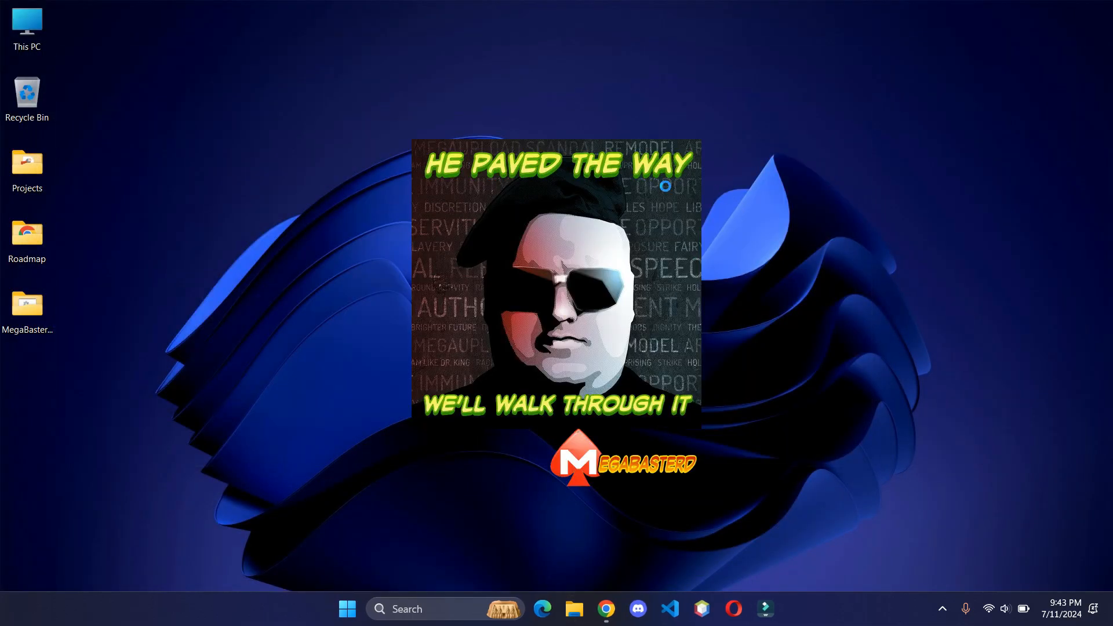
{"action": "mouse_move", "coordinate": [765, 291]}
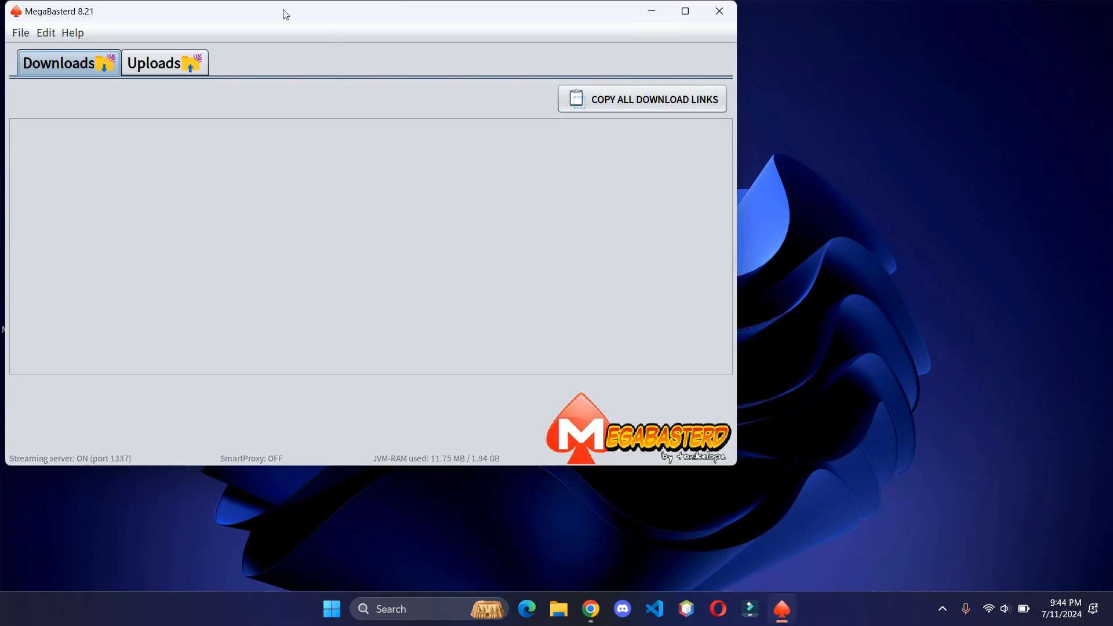
{"action": "mouse_move", "coordinate": [268, 13]}
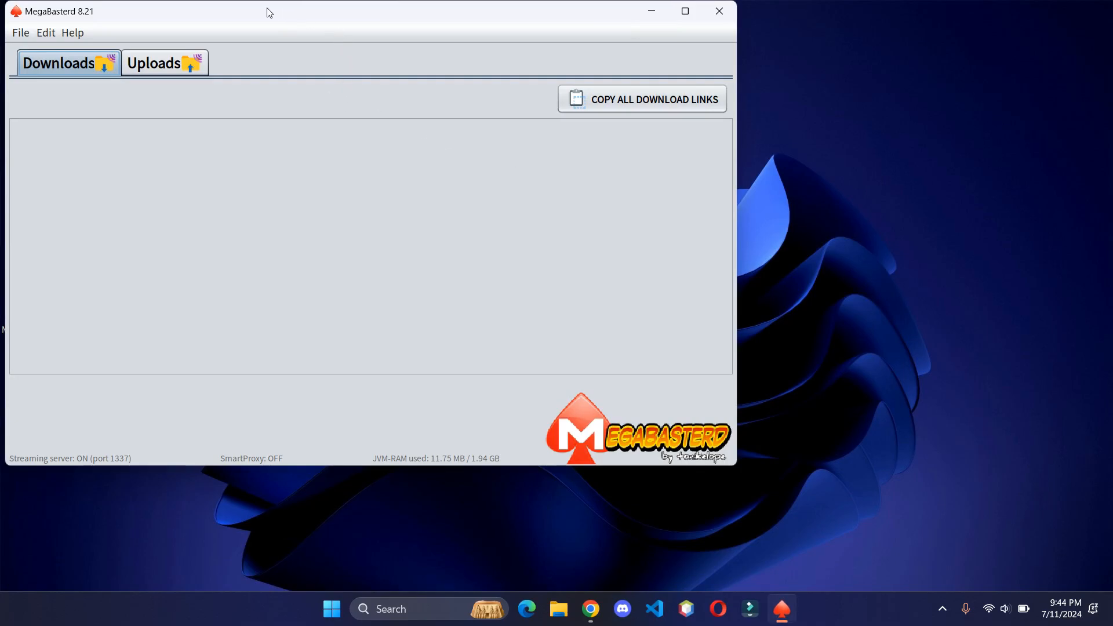
Step: Tick Use SmartProxy in Settings > Downloads and accept the risk warning
{"action": "left_click", "coordinate": [228, 67]}
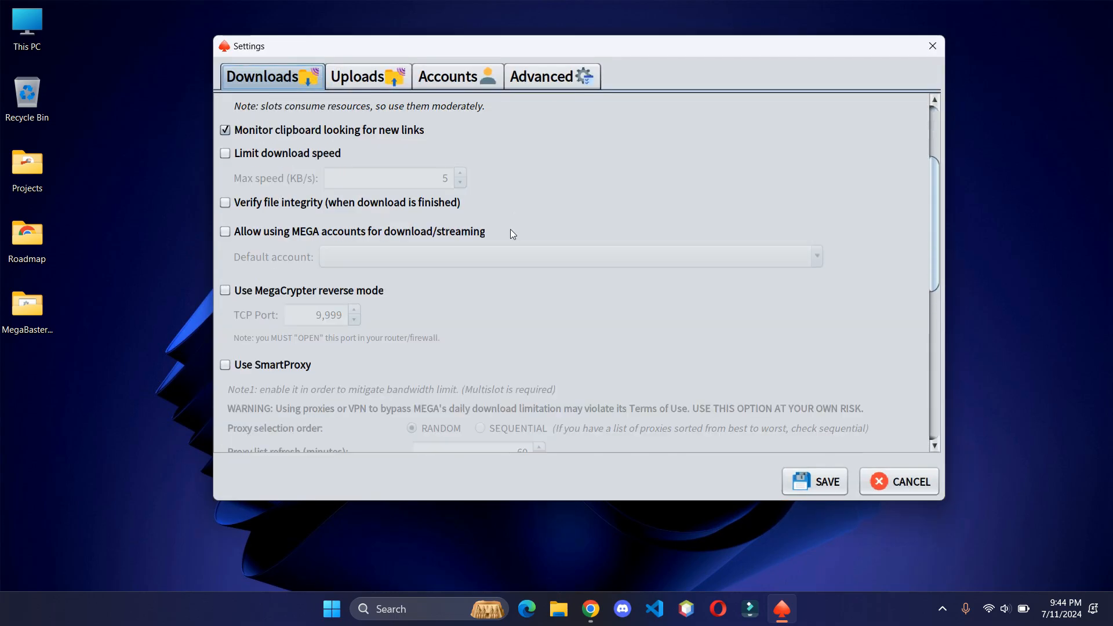
{"action": "scroll", "scroll_direction": "down", "scroll_amount": 3}
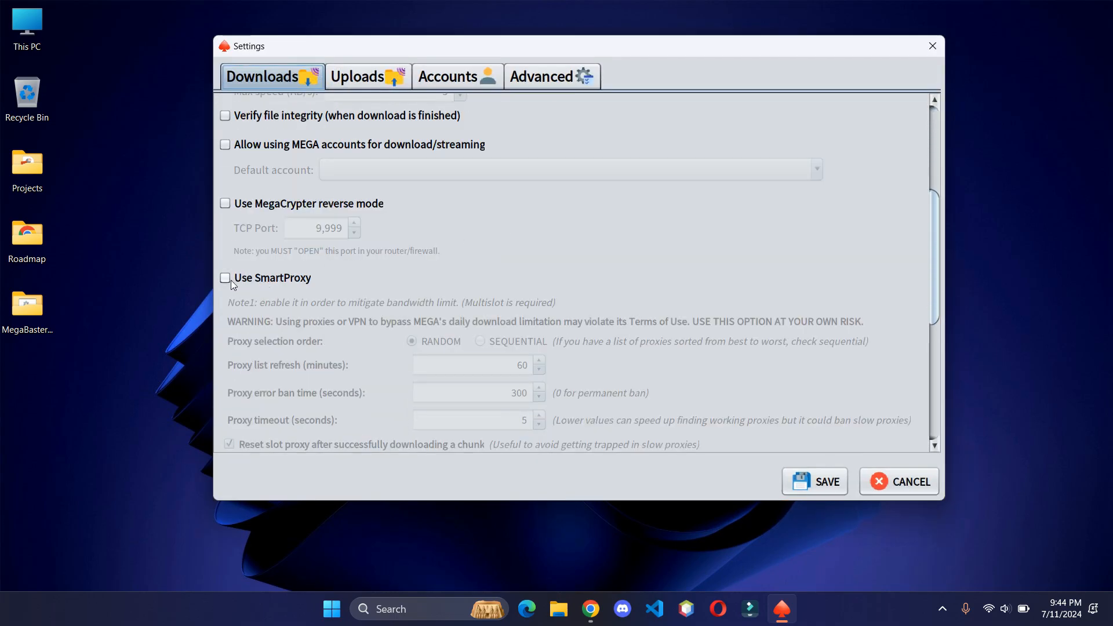
{"action": "left_click", "coordinate": [225, 278]}
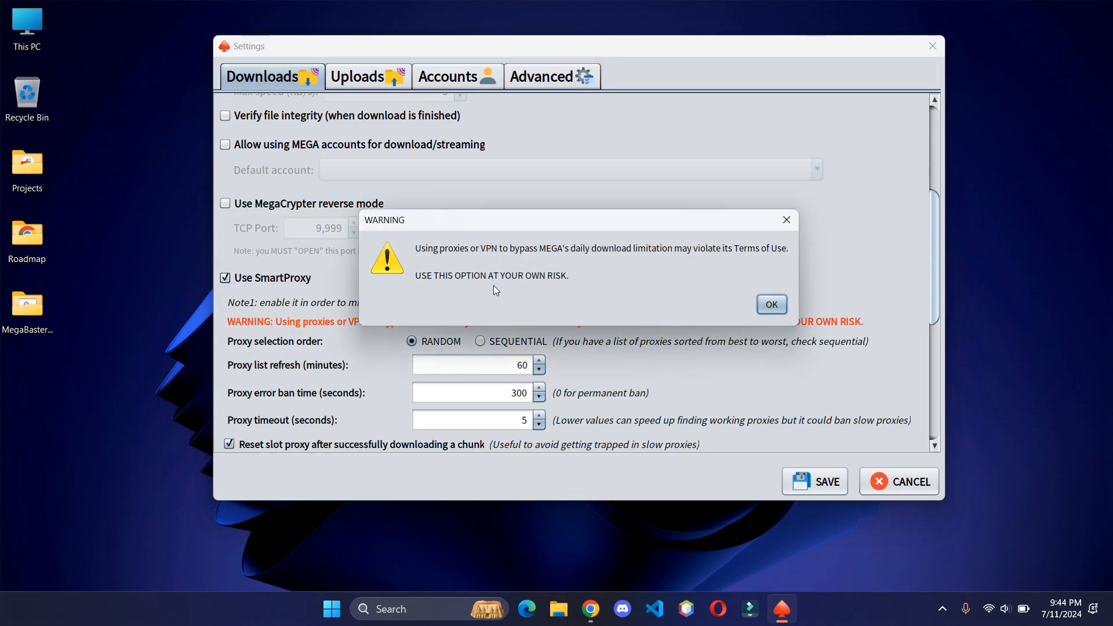
{"action": "left_click", "coordinate": [770, 304]}
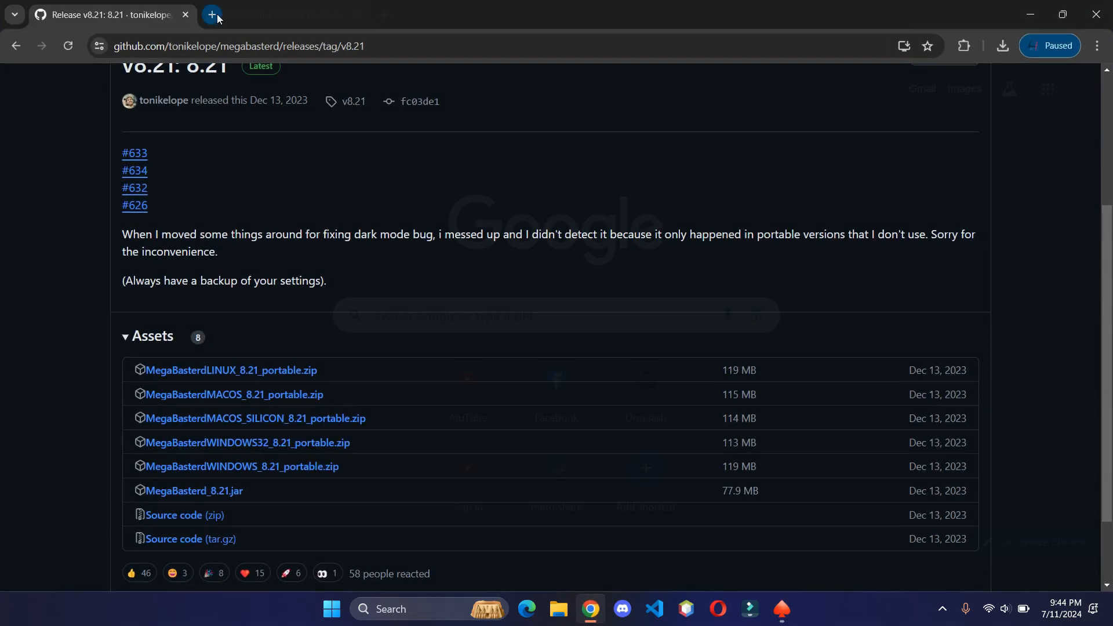
Step: In a new tab, download ProxyScrape's free proxy list as http_proxies.txt
{"action": "left_click", "coordinate": [211, 14]}
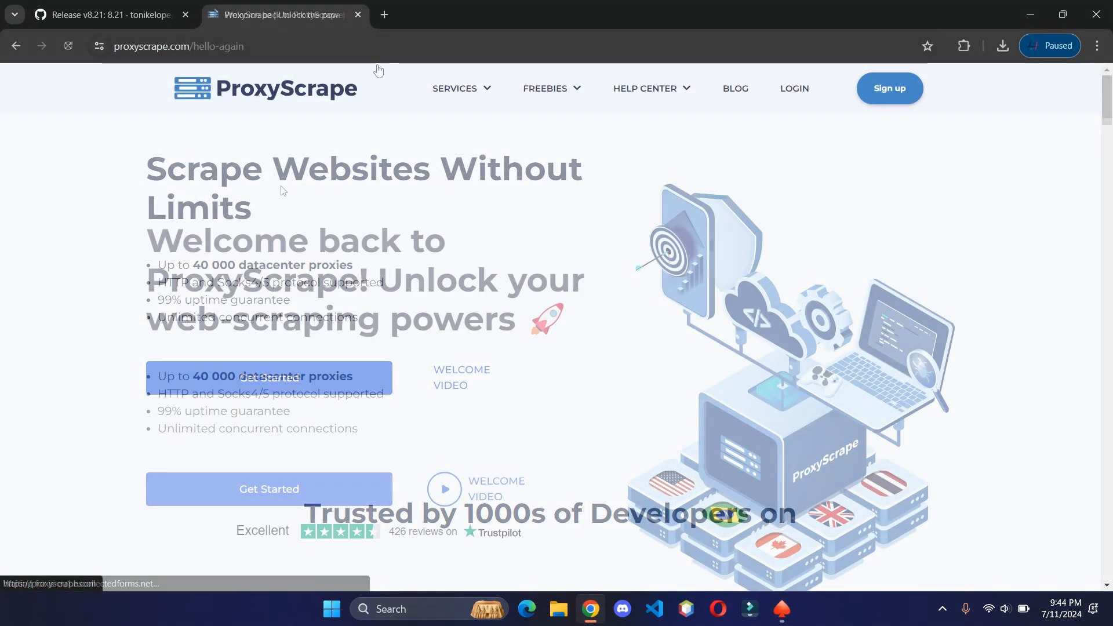
{"action": "left_click", "coordinate": [455, 88]}
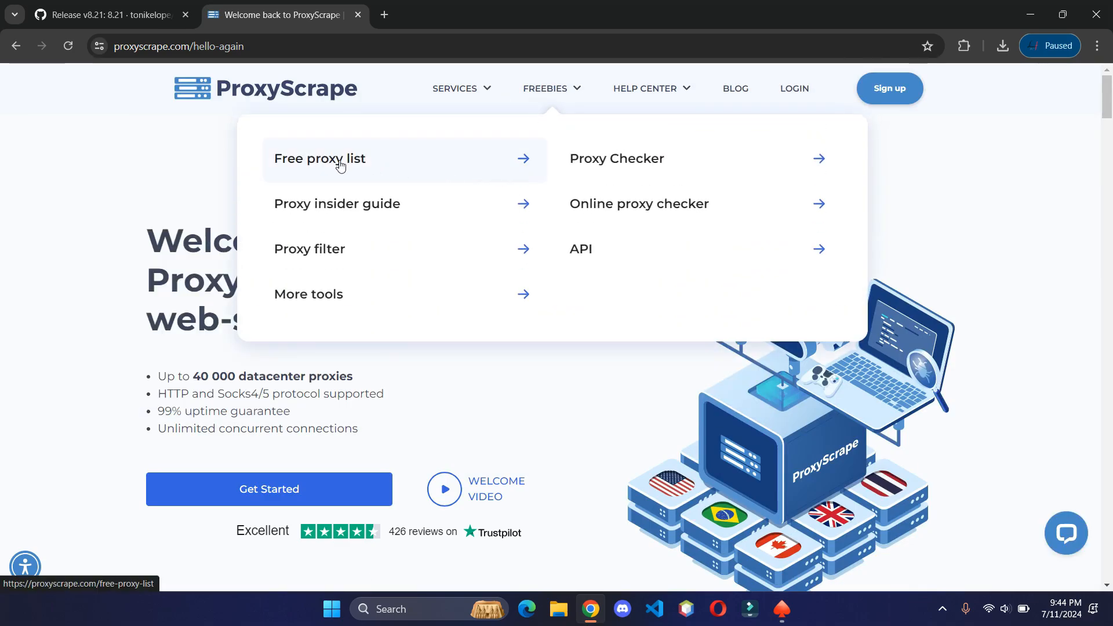
{"action": "left_click", "coordinate": [319, 158]}
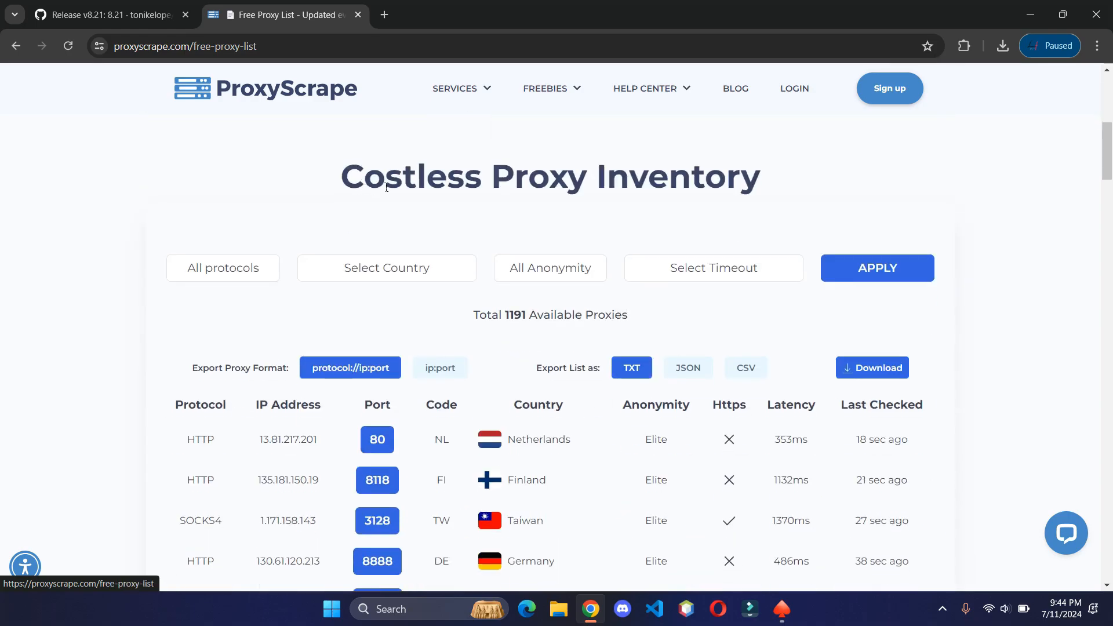
{"action": "scroll", "scroll_direction": "down", "scroll_amount": 3}
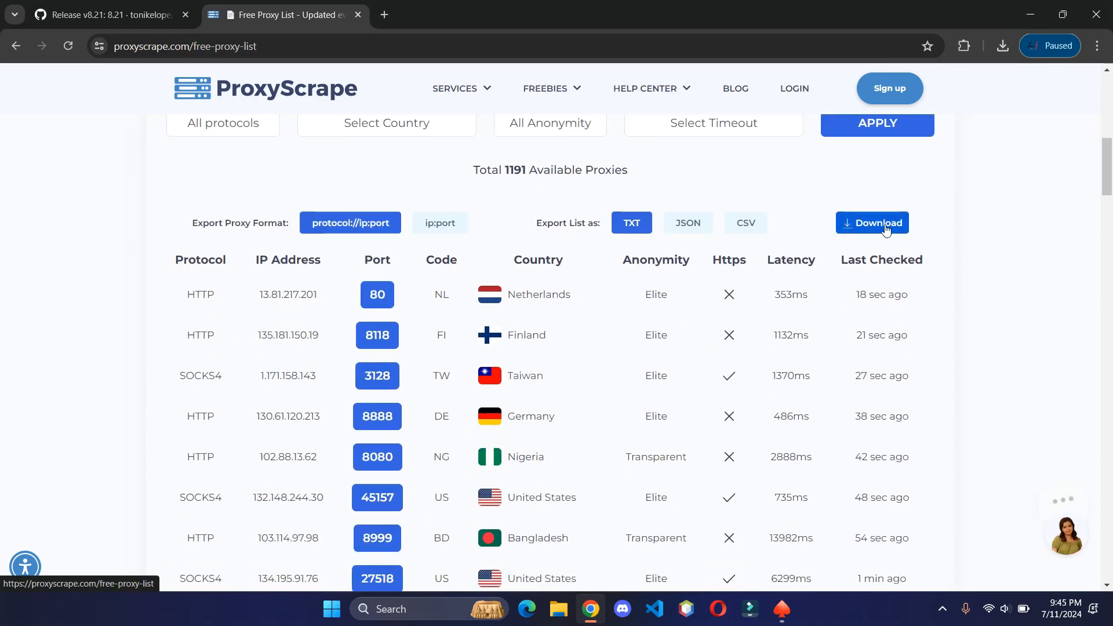
{"action": "left_click", "coordinate": [872, 222]}
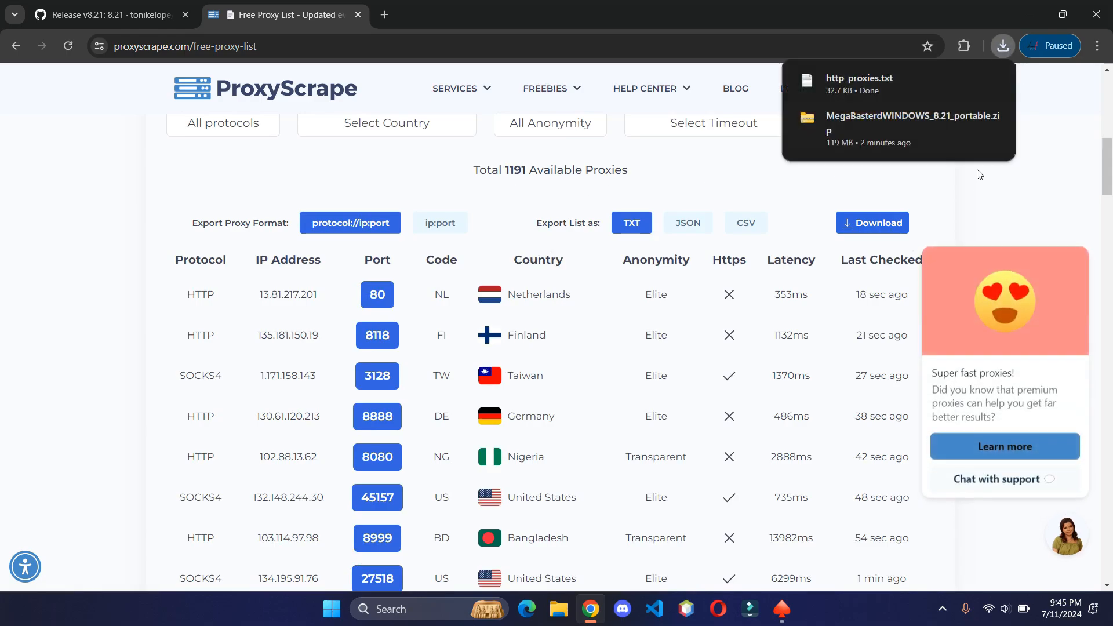
{"action": "mouse_move", "coordinate": [709, 120]}
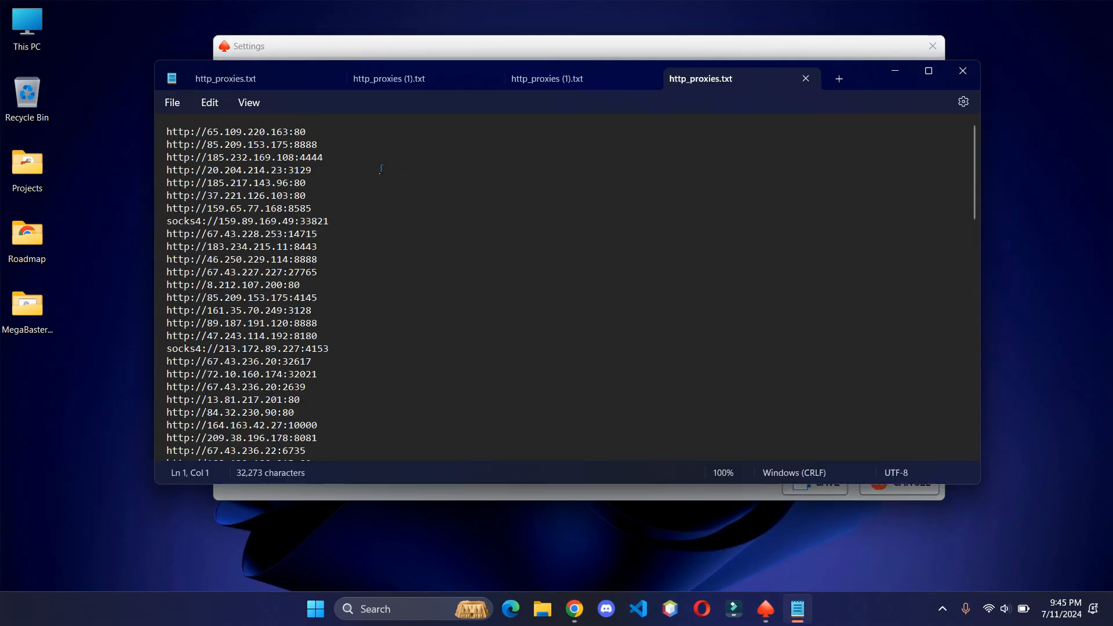
{"action": "mouse_move", "coordinate": [418, 270]}
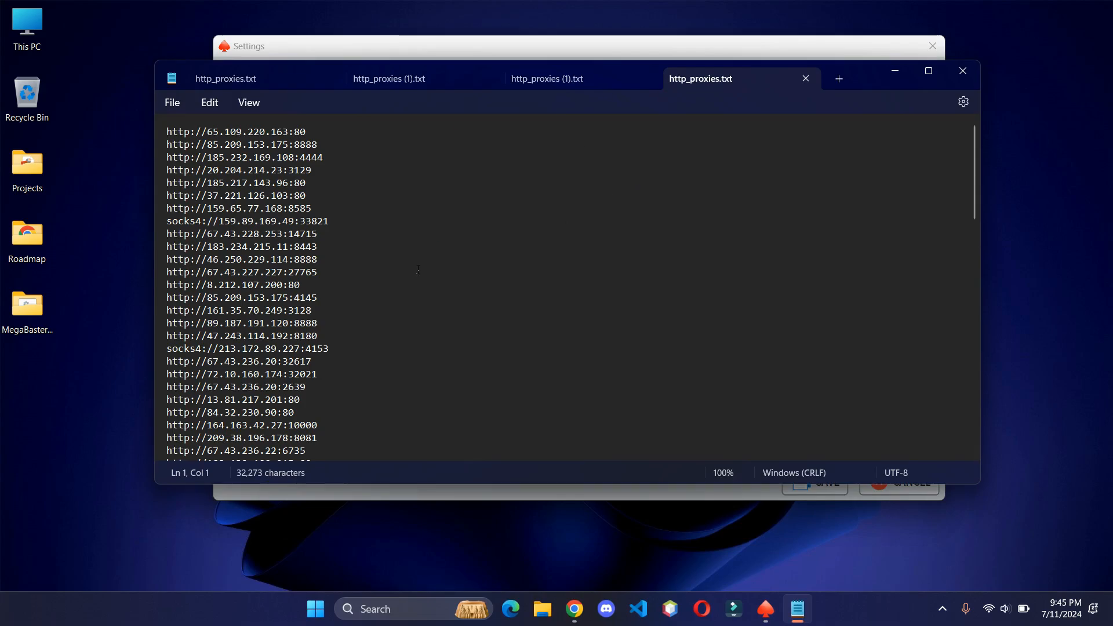
Step: Select and copy all proxy entries in http_proxies.txt
{"action": "scroll", "scroll_direction": "down", "scroll_amount": 3}
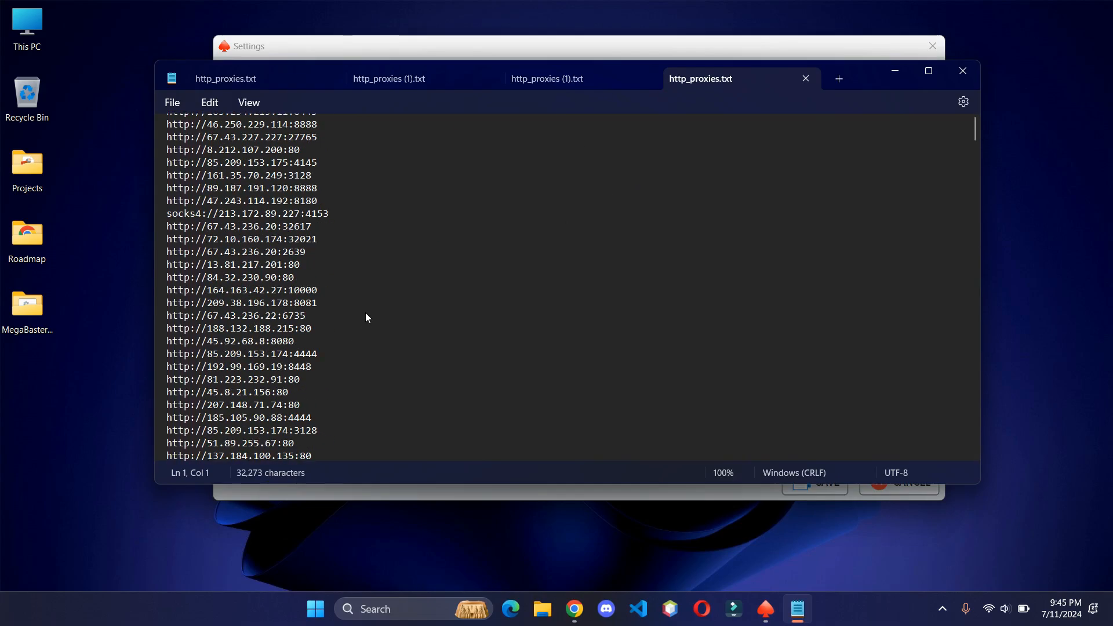
{"action": "key", "text": "ctrl+a"}
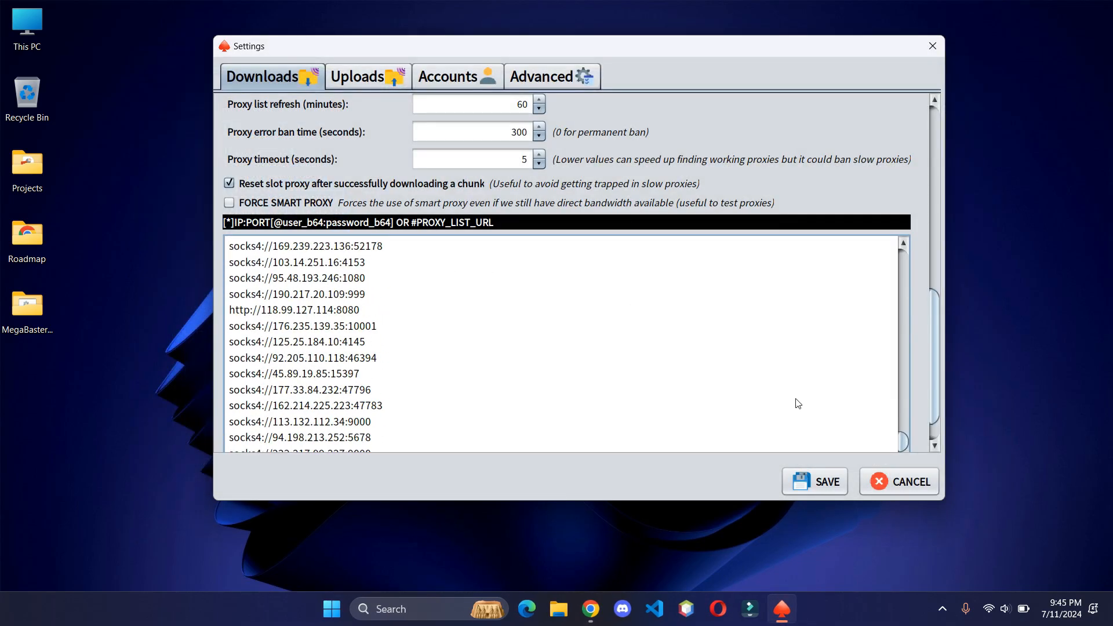
Step: Save the pasted 1211-proxy SmartProxy list and dismiss the Settings saved dialog
{"action": "left_click", "coordinate": [822, 481]}
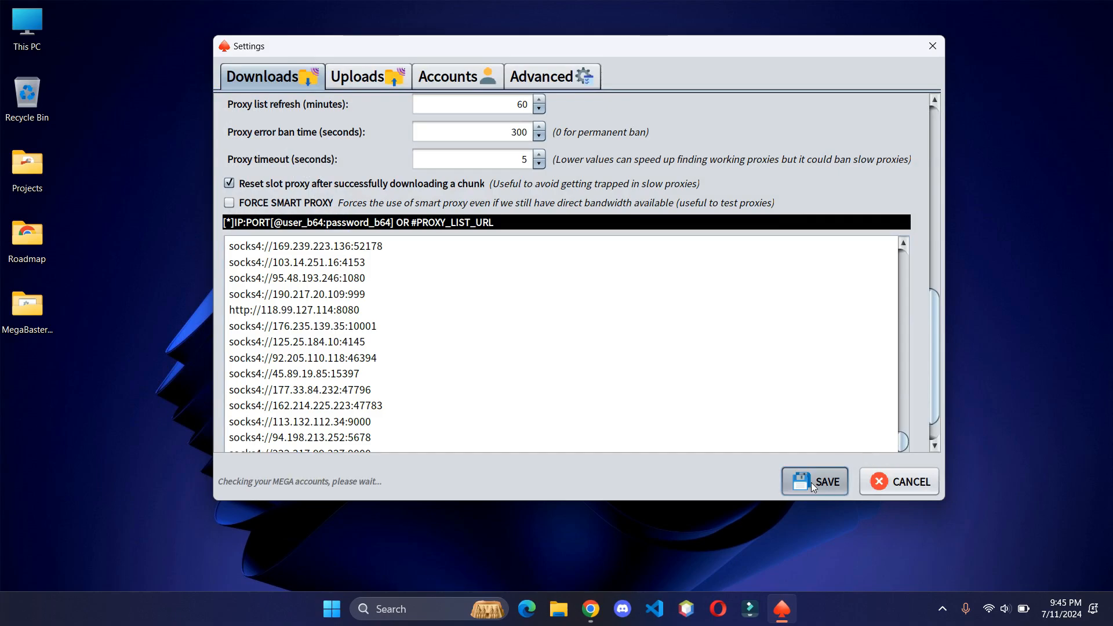
{"action": "left_click", "coordinate": [814, 481]}
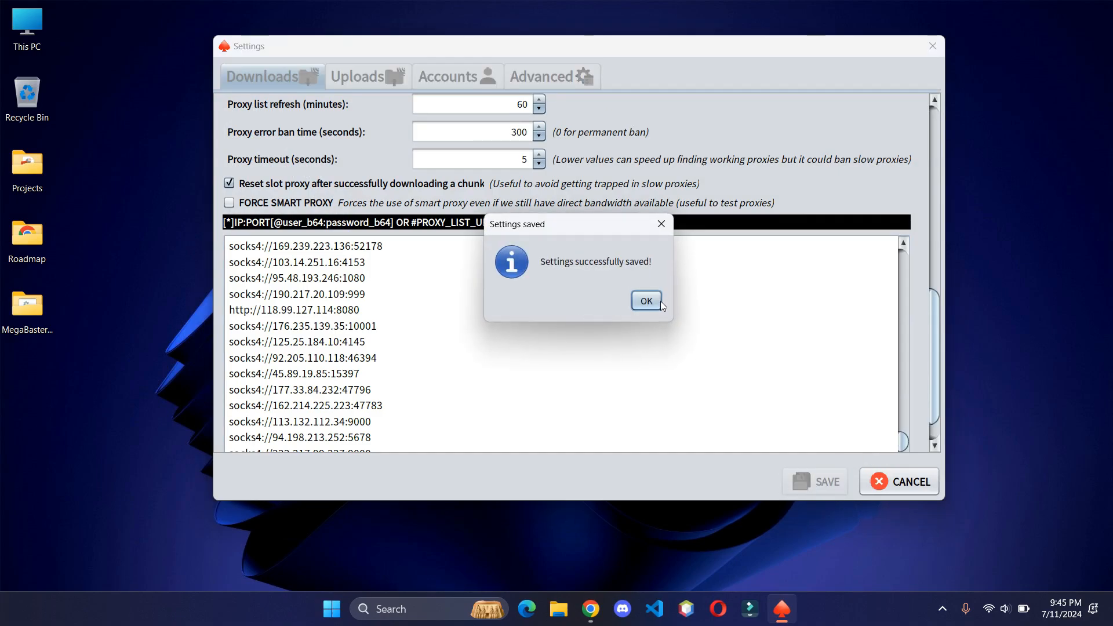
{"action": "left_click", "coordinate": [645, 300]}
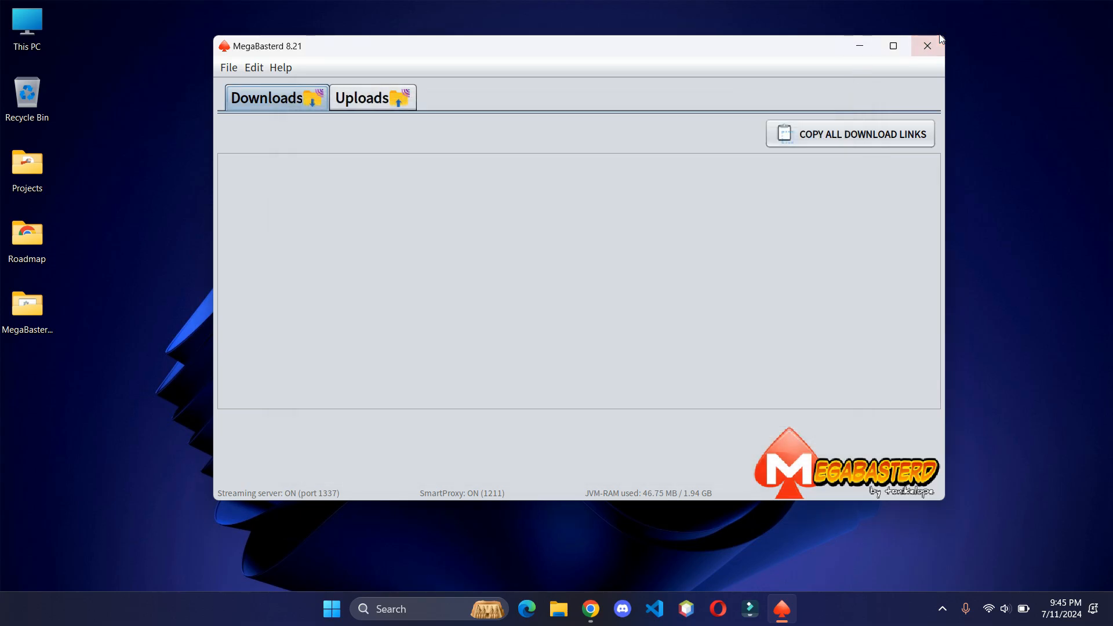
Step: Close the MegaBasterd window, leaving the Windows desktop
{"action": "left_click", "coordinate": [927, 46]}
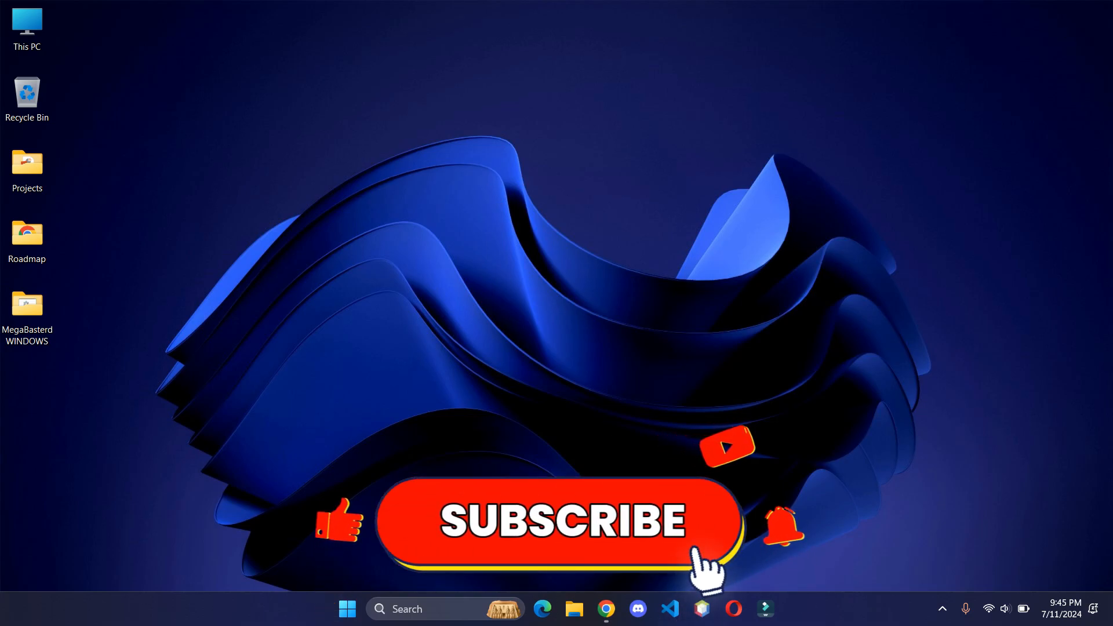
{"action": "left_click", "coordinate": [557, 521]}
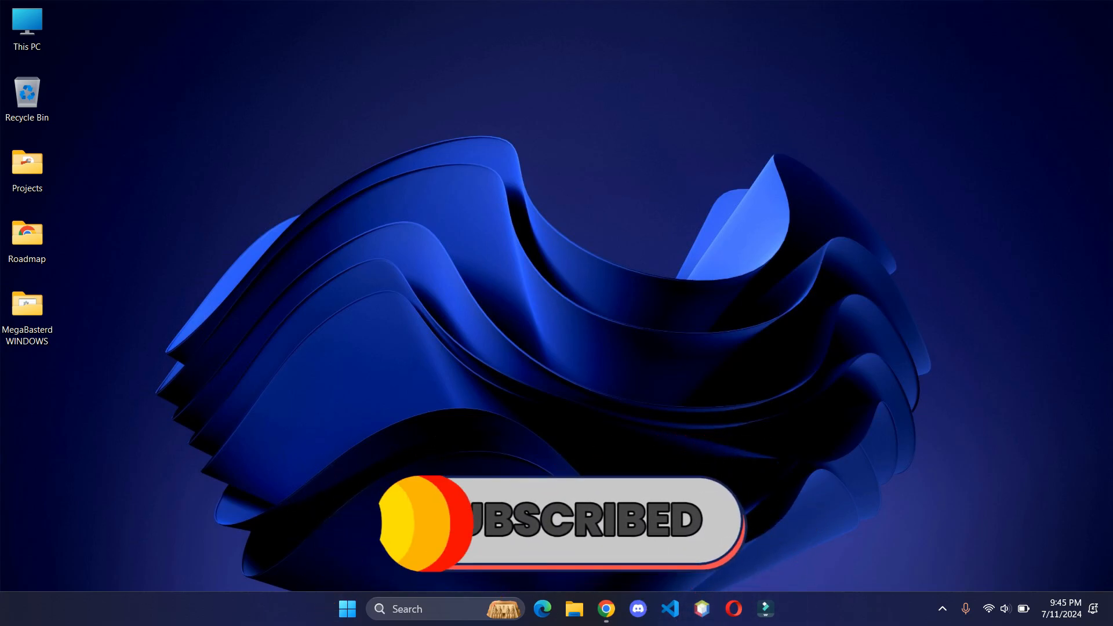